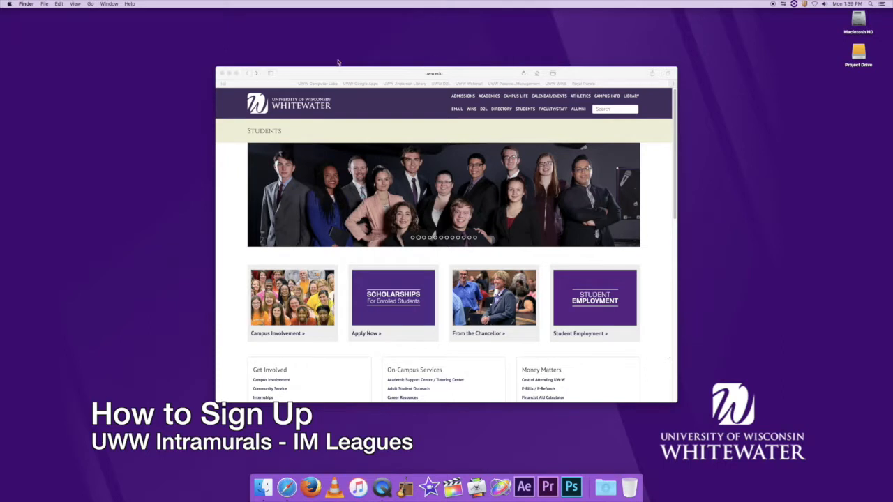
mouse_move(386, 117)
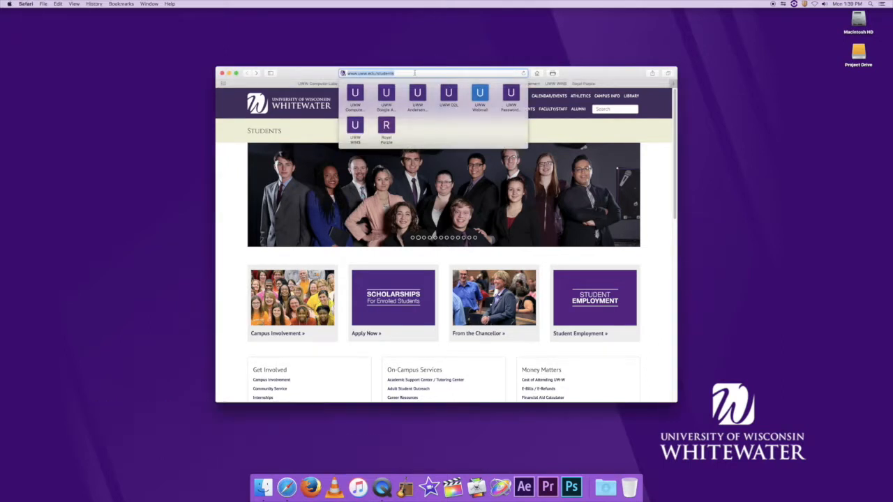
Step: Search imleagues and scroll the UW-Whitewater IMLeagues page toward the login
text(imleagues.com)
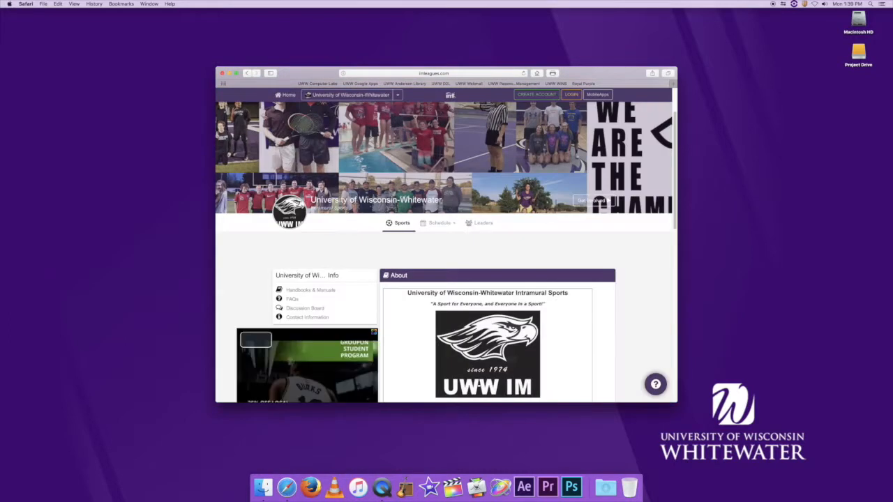
scroll(down, 3)
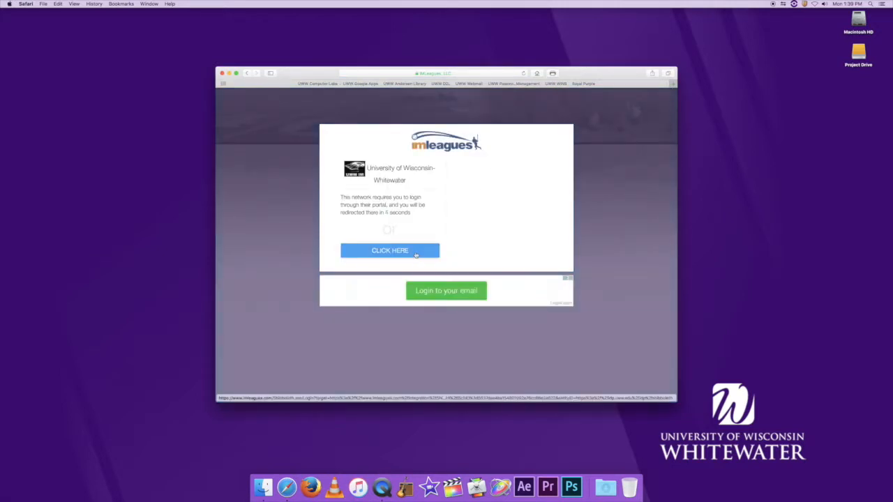
Step: Continue to the university portal and submit the Net-ID username and password
click(389, 250)
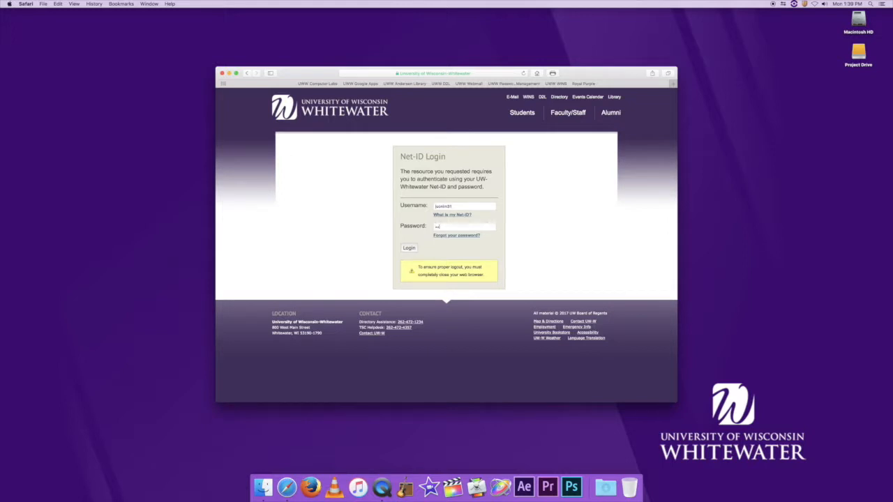
click(409, 248)
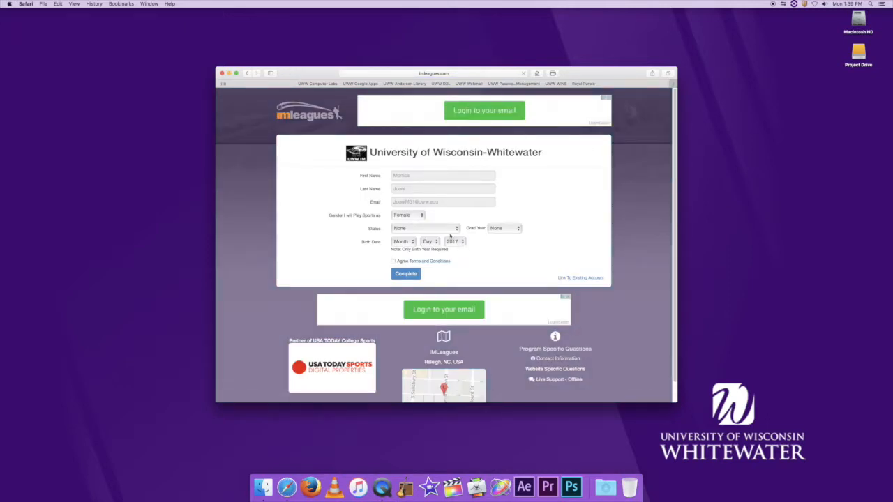
Step: Set status to Sophomore and birth date day 31, year 1998
click(425, 229)
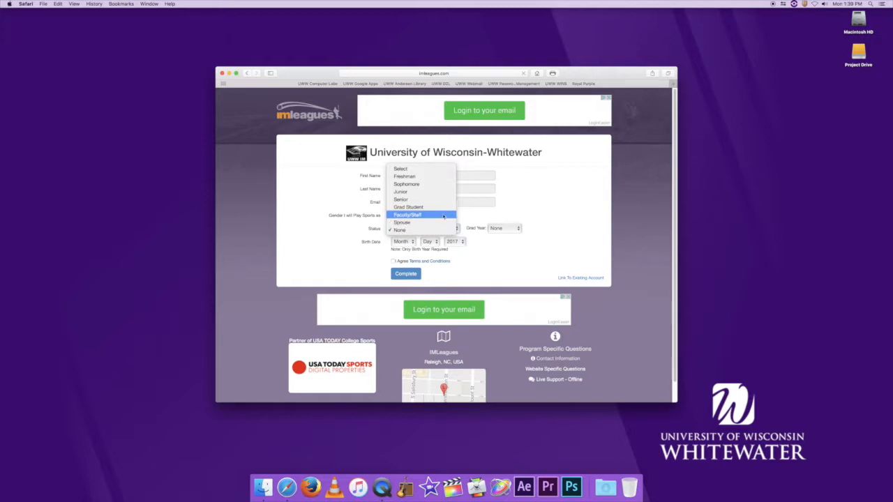
mouse_move(421, 191)
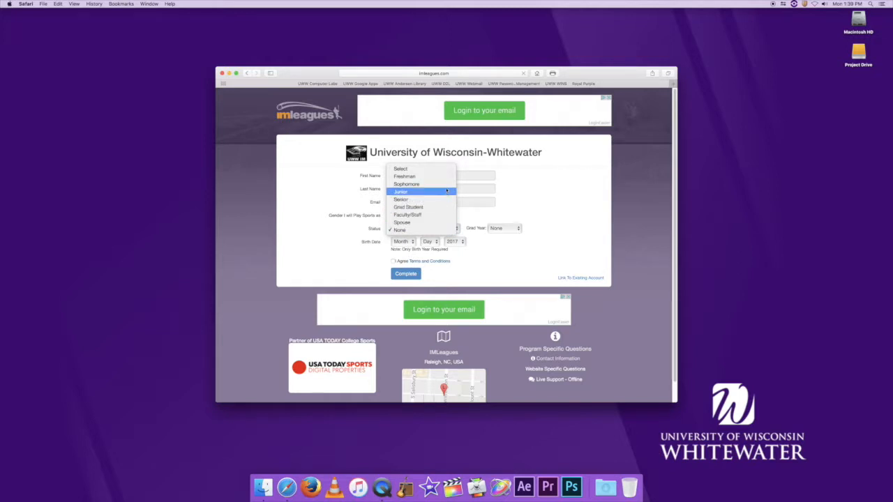
click(407, 184)
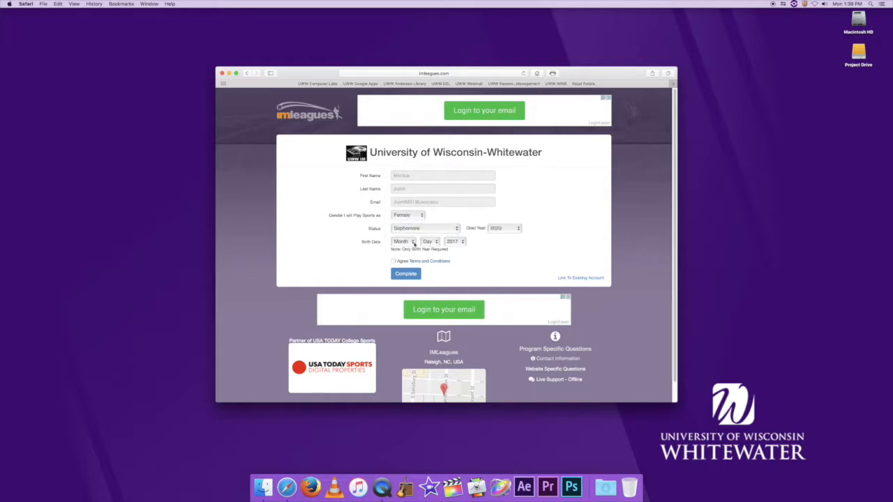
click(429, 241)
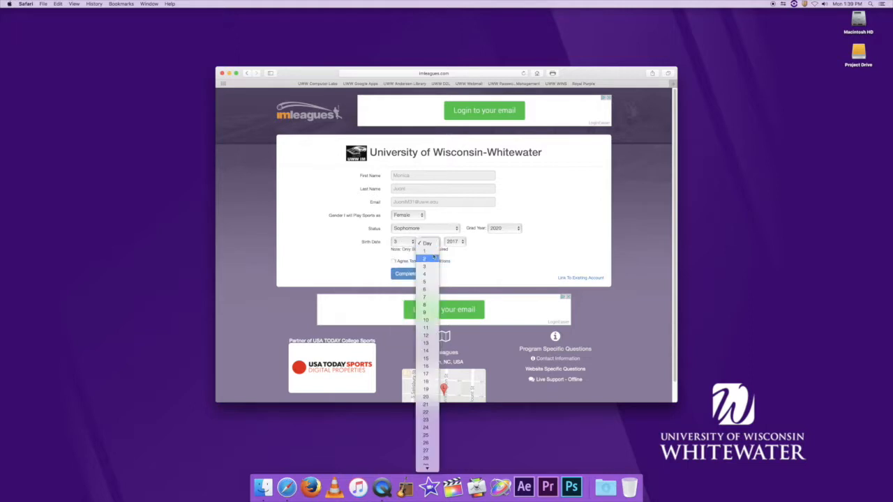
click(426, 418)
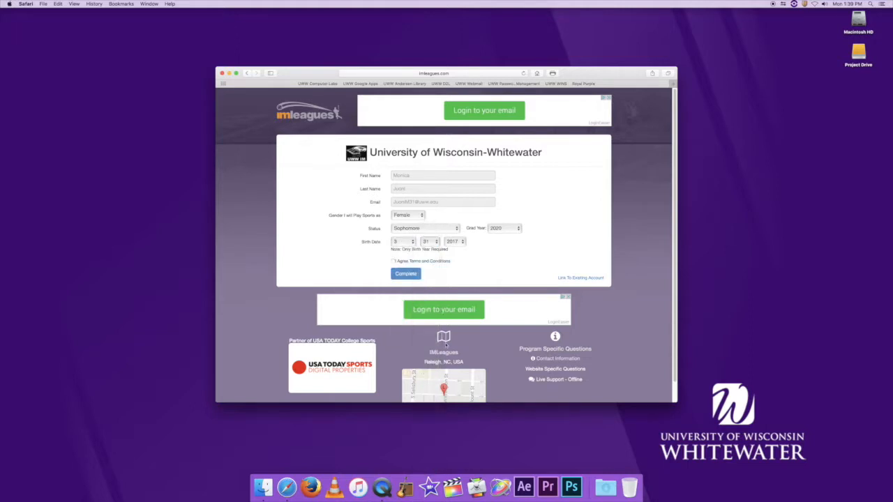
click(455, 241)
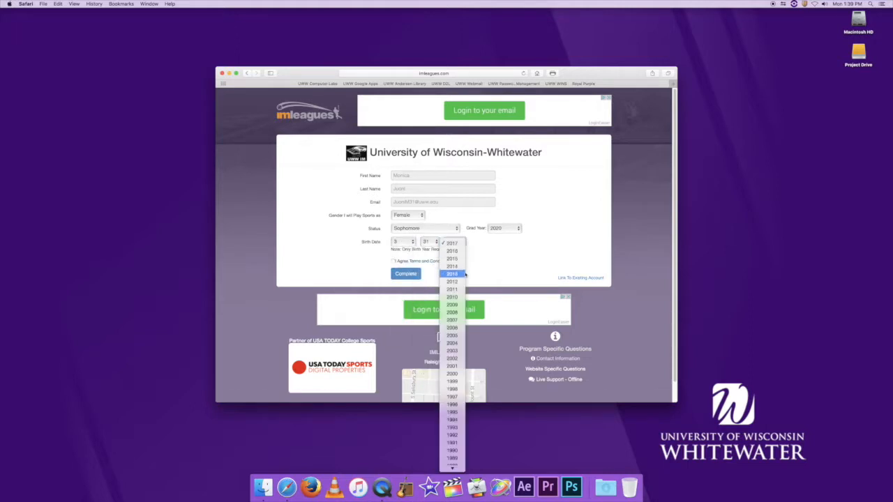
click(452, 242)
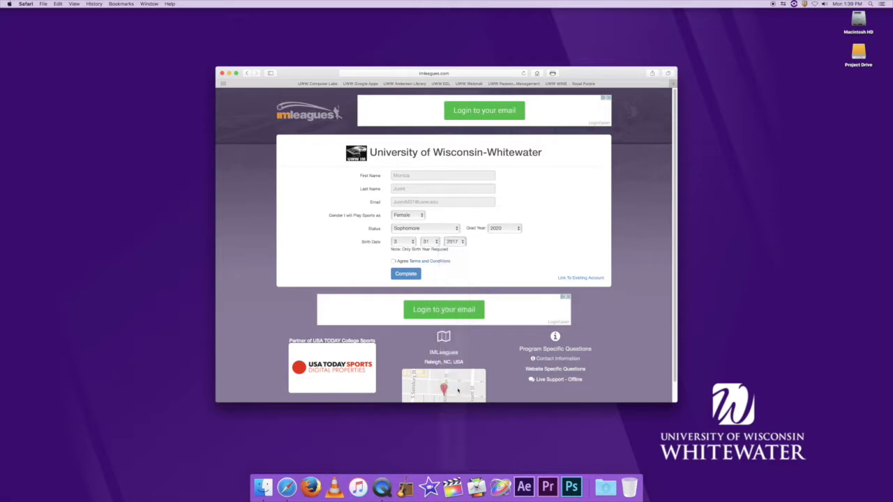
click(457, 241)
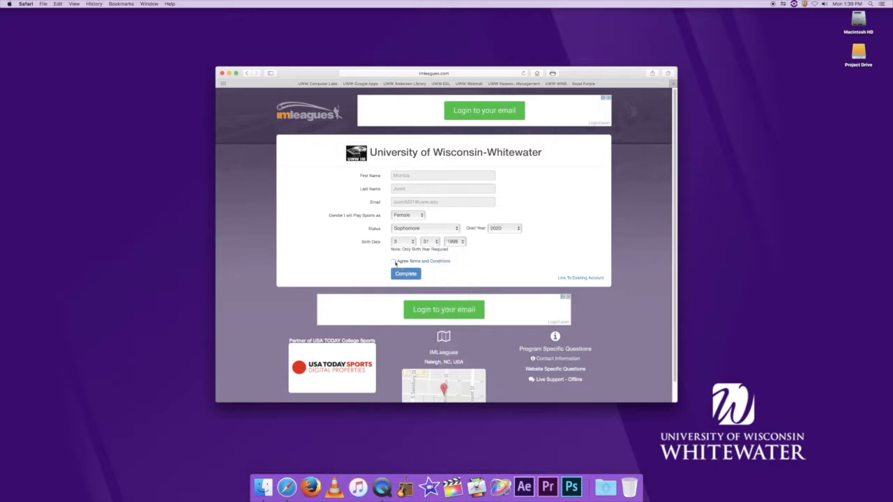
Step: Agree to the terms and conditions and submit the account form
click(393, 261)
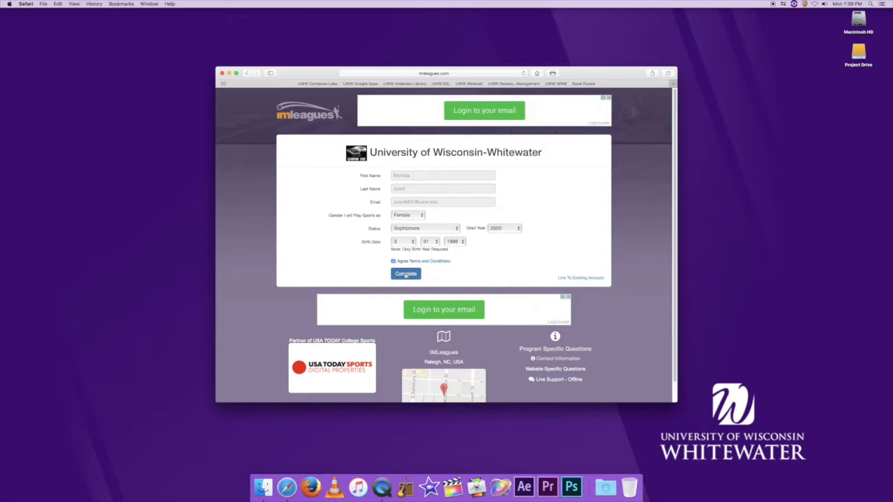
click(406, 273)
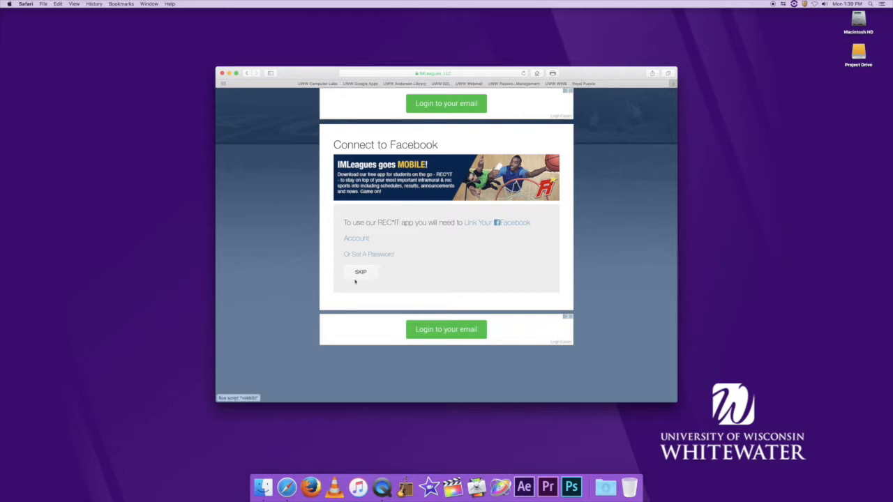
Step: Skip connecting a Facebook account on the Connect to Facebook page
click(361, 271)
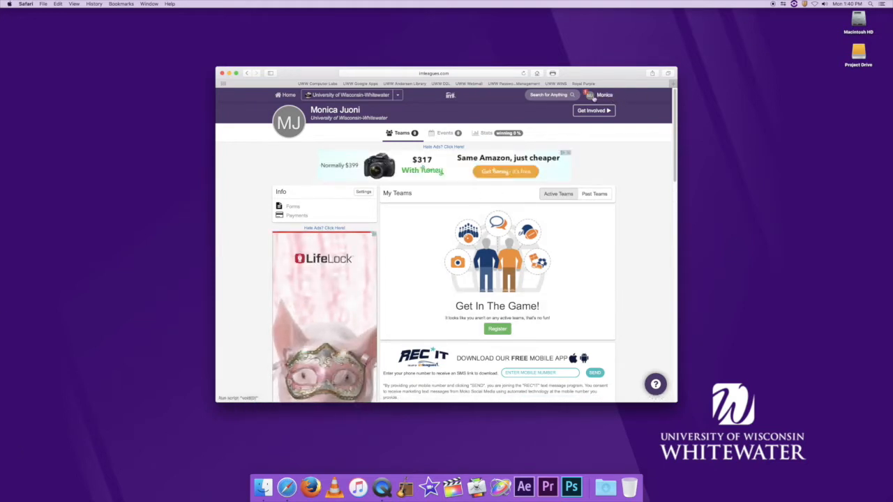
mouse_move(590, 95)
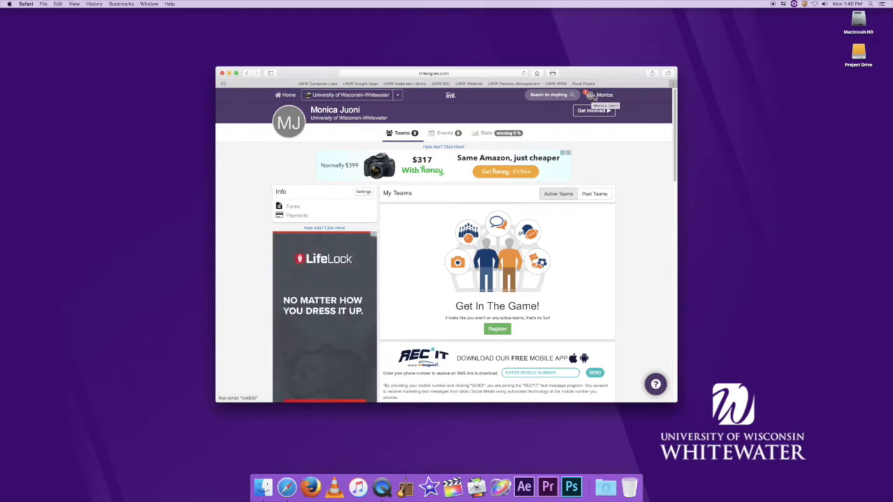
Step: Follow the University of Wisconsin-Whitewater link in the top navigation bar
click(604, 94)
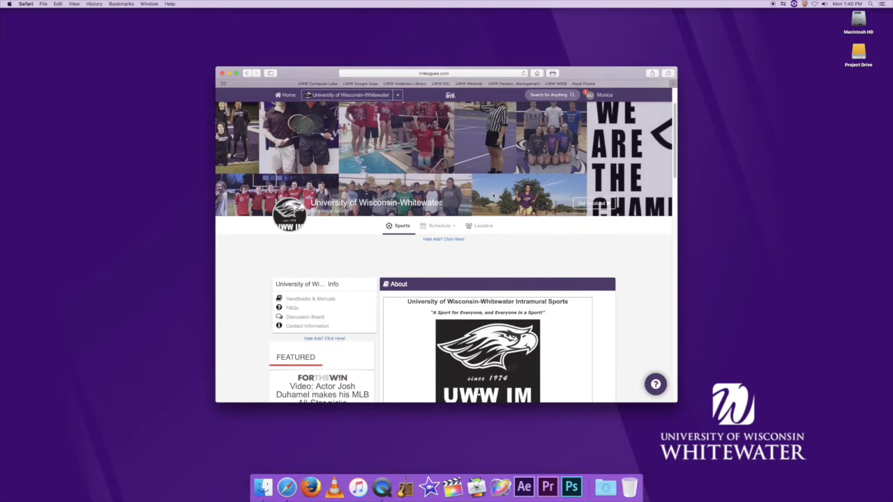
Step: Scroll down to the Summer 2017 Active Sports list with registration dates
scroll(down, 3)
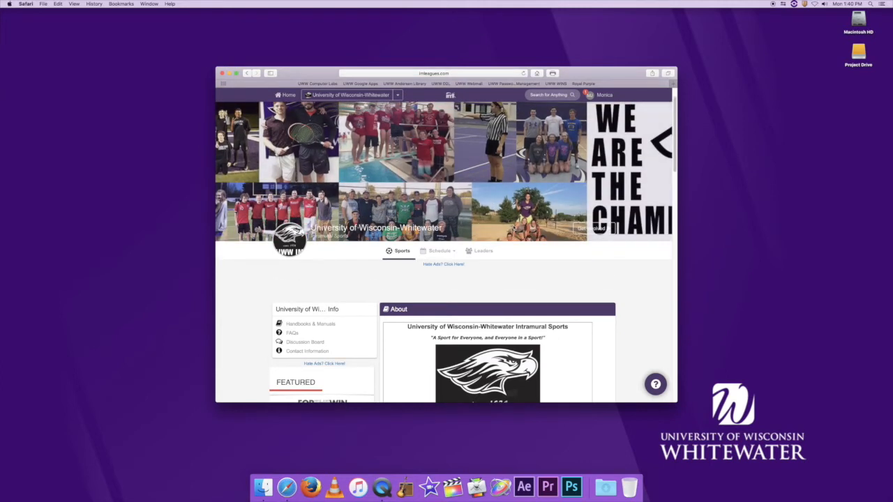
scroll(down, 3)
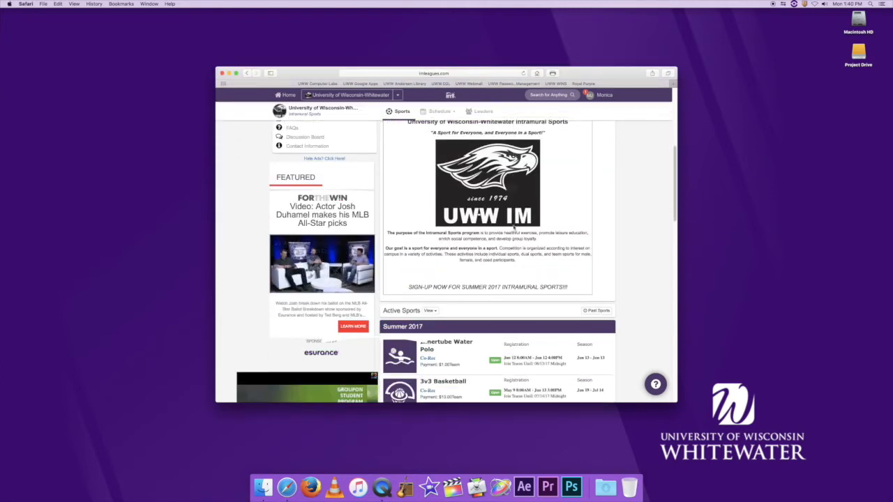
scroll(down, 3)
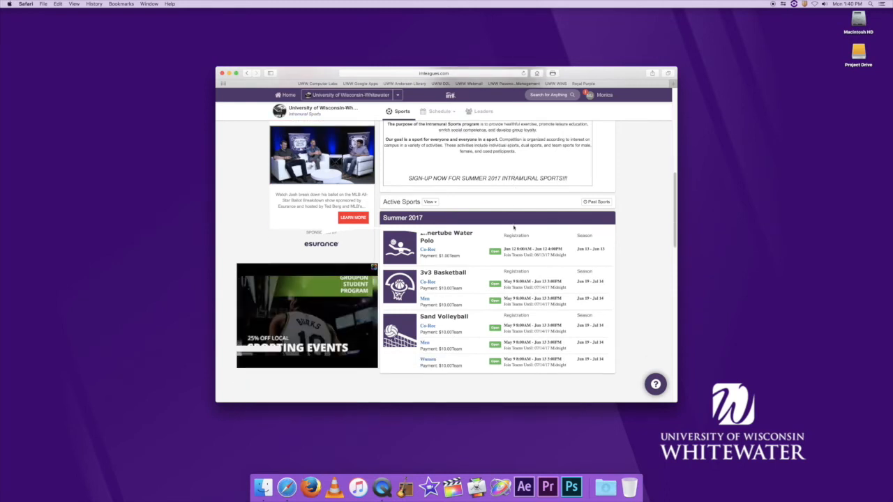